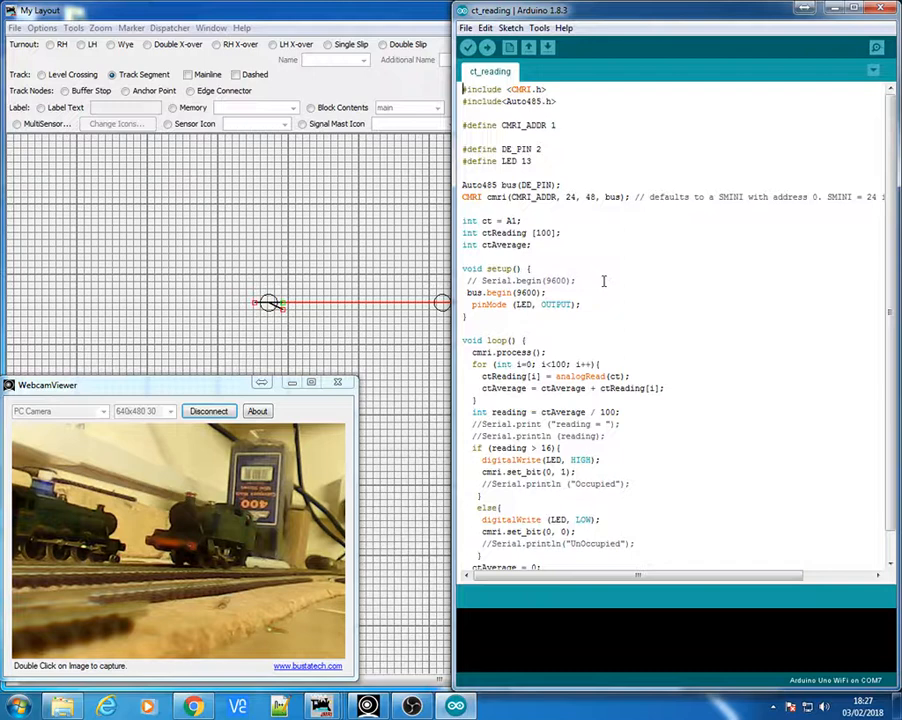
{"action": "mouse_move", "coordinate": [568, 308]}
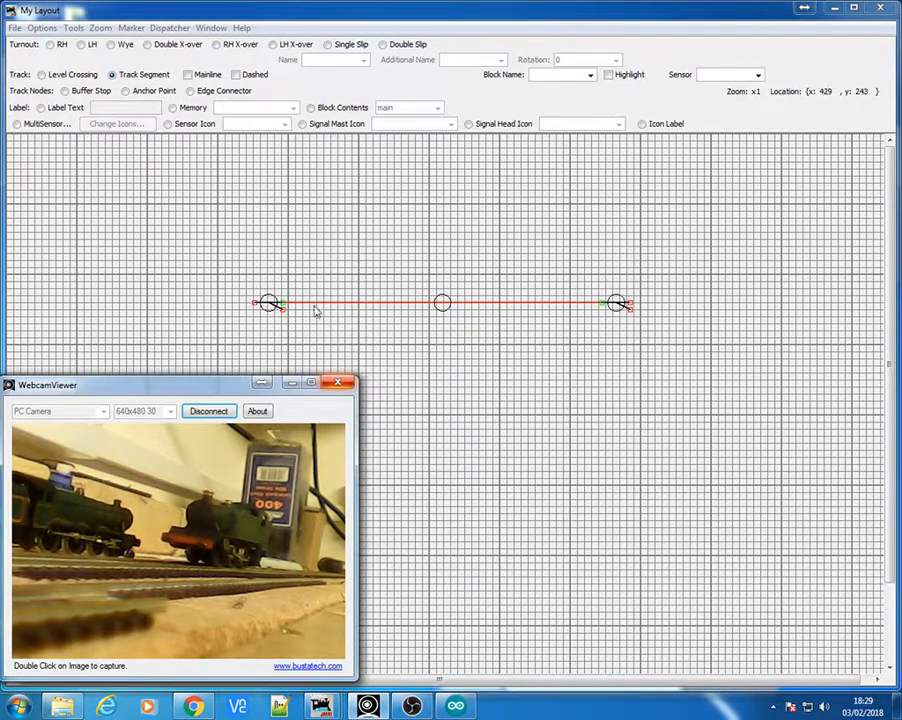
{"action": "mouse_move", "coordinate": [410, 312]}
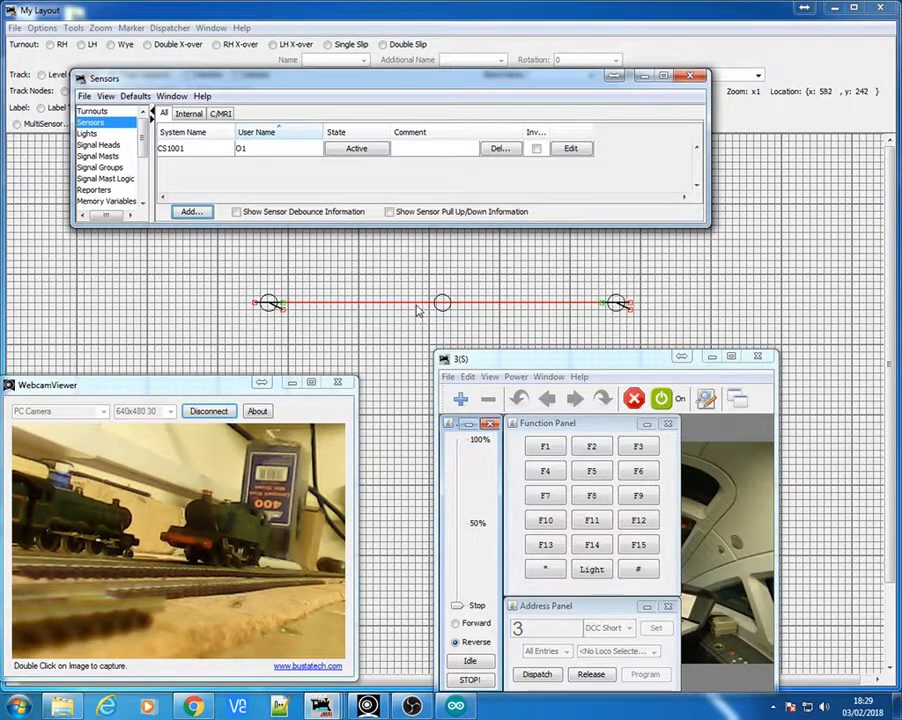
Assign Arduino sensor D1 as the occupancy sensor of block 'main' on the track segment.
{"action": "right_click", "coordinate": [442, 302]}
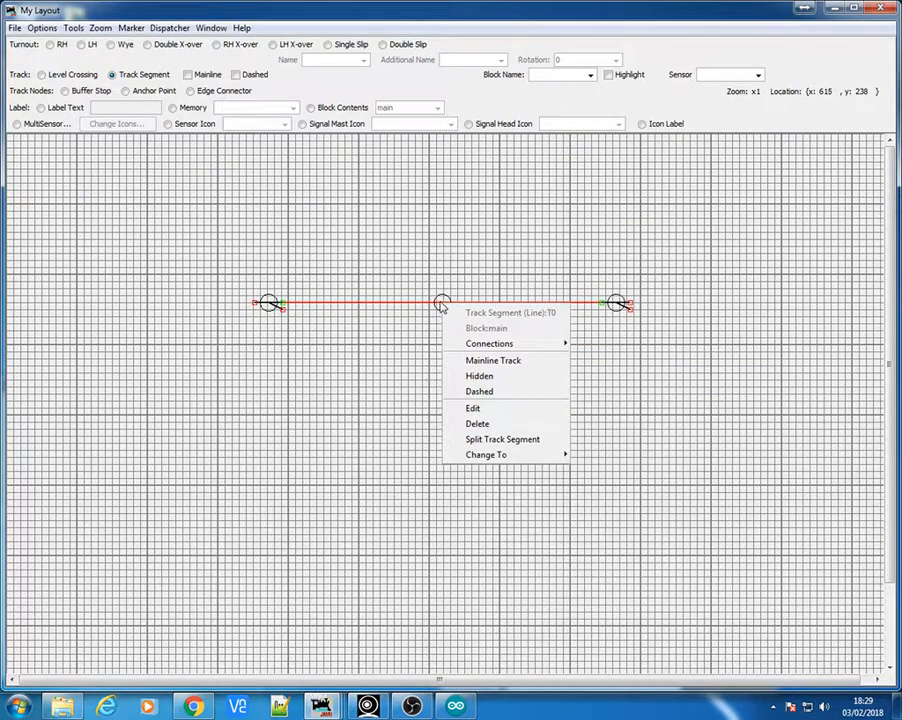
{"action": "mouse_move", "coordinate": [436, 308]}
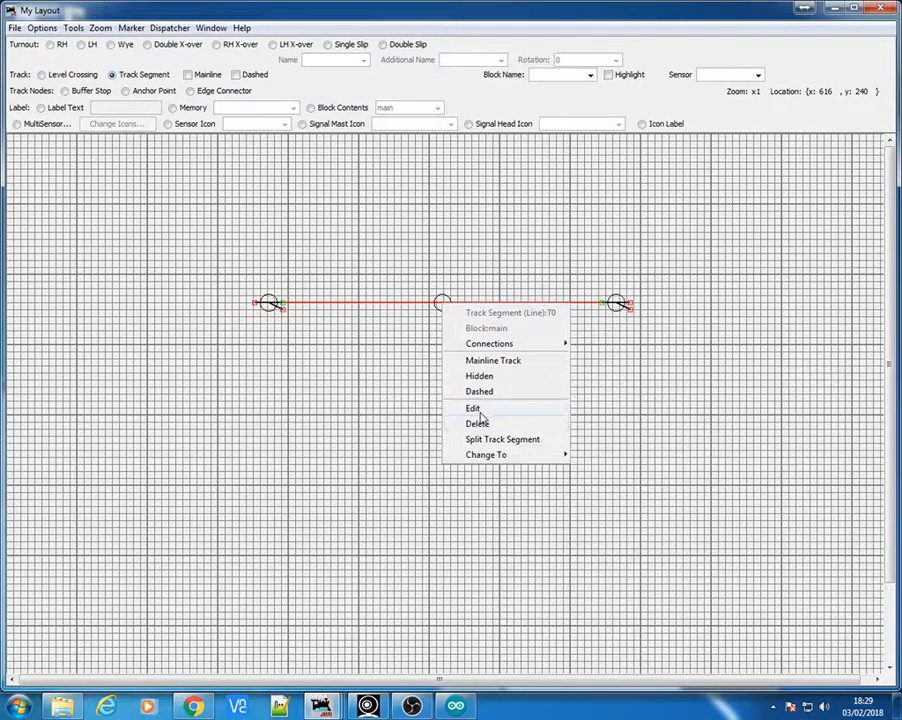
{"action": "left_click", "coordinate": [472, 408]}
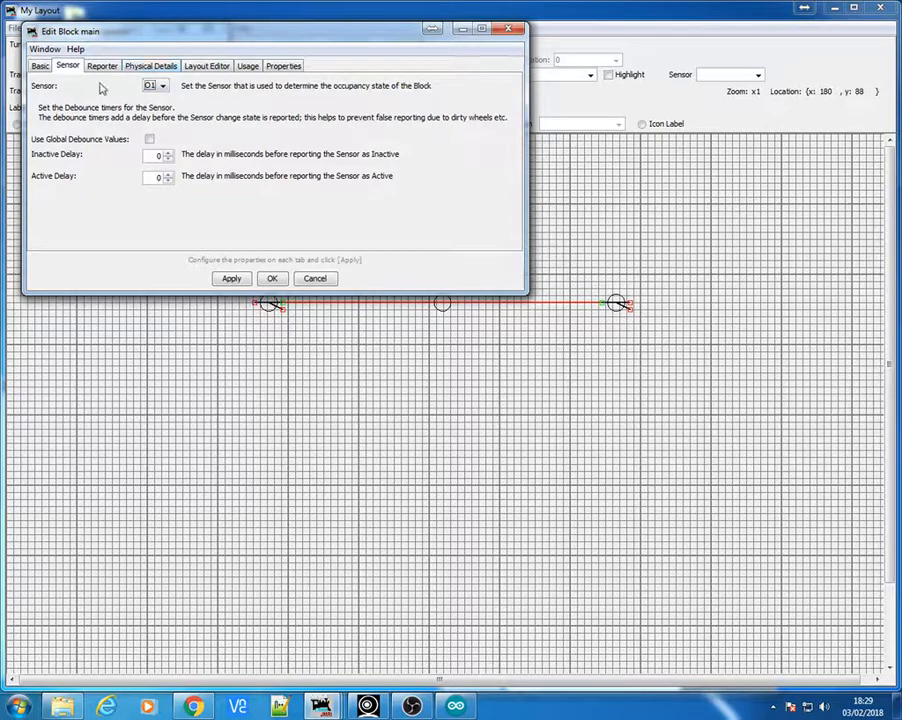
{"action": "left_click", "coordinate": [206, 66]}
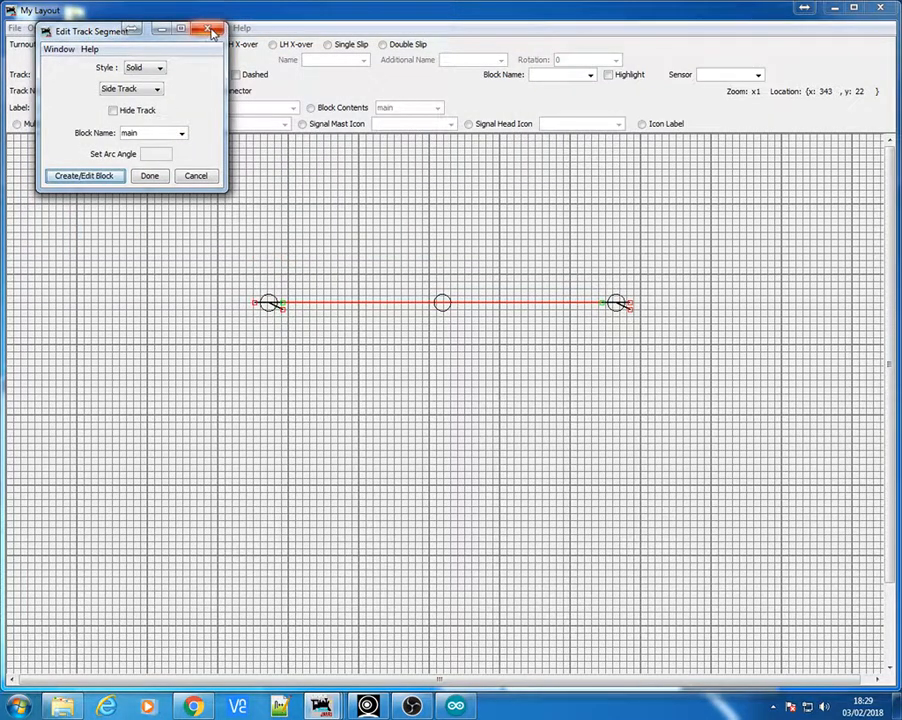
{"action": "left_click", "coordinate": [212, 30]}
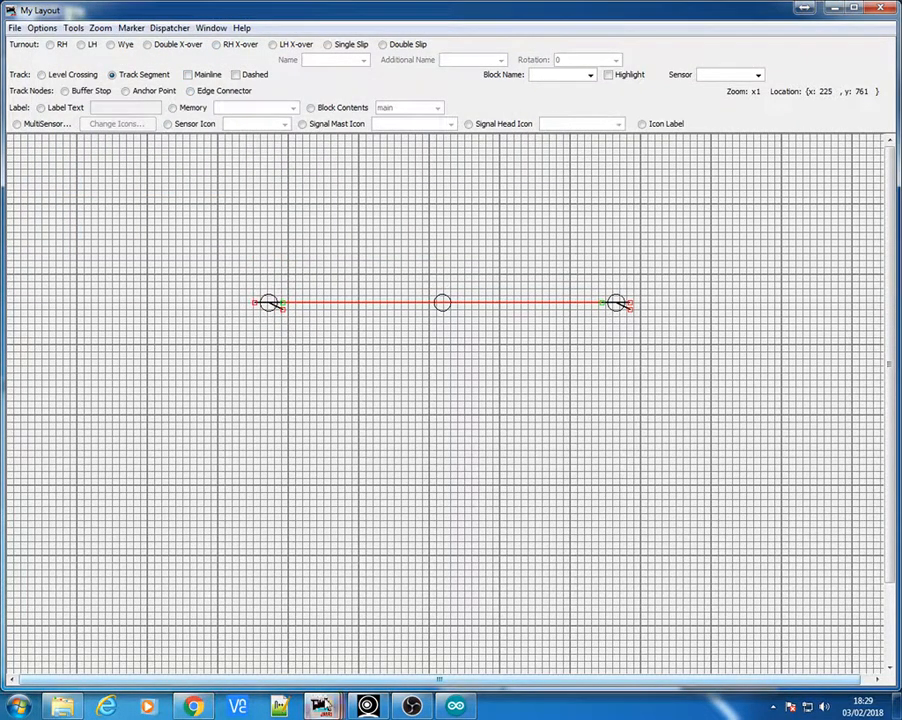
Drive locomotive 3 forward off the sensed track so the segment turns black.
{"action": "left_click", "coordinate": [412, 706]}
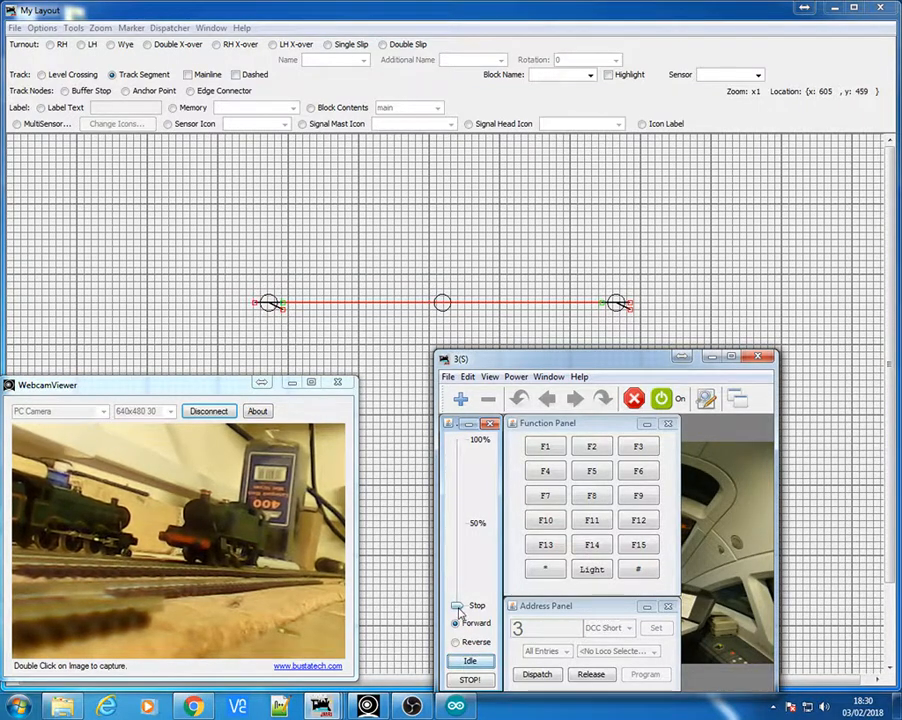
{"action": "left_click", "coordinate": [470, 680]}
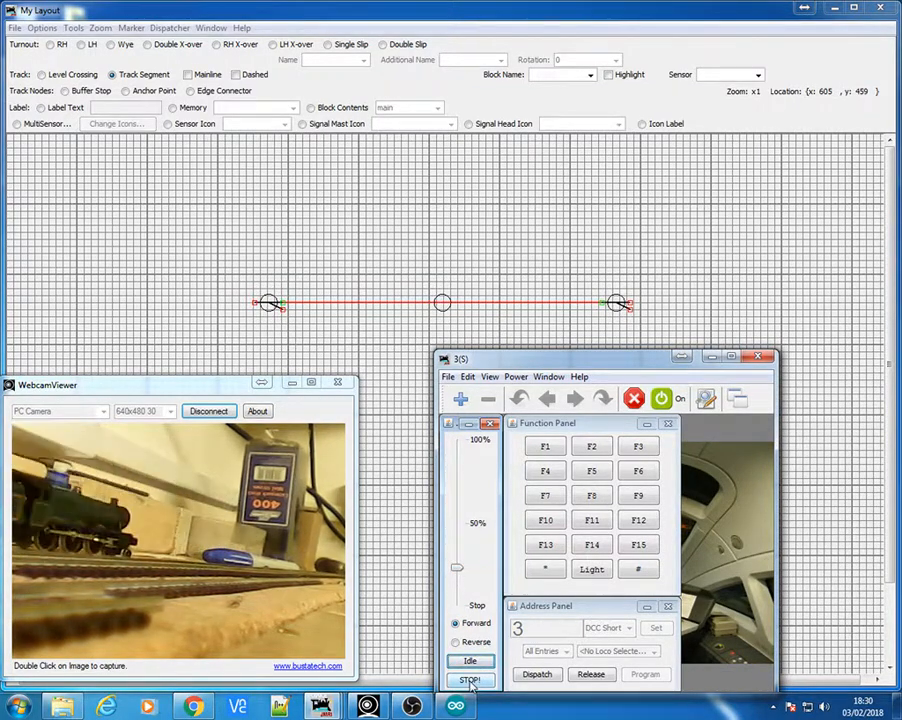
{"action": "left_click", "coordinate": [468, 680]}
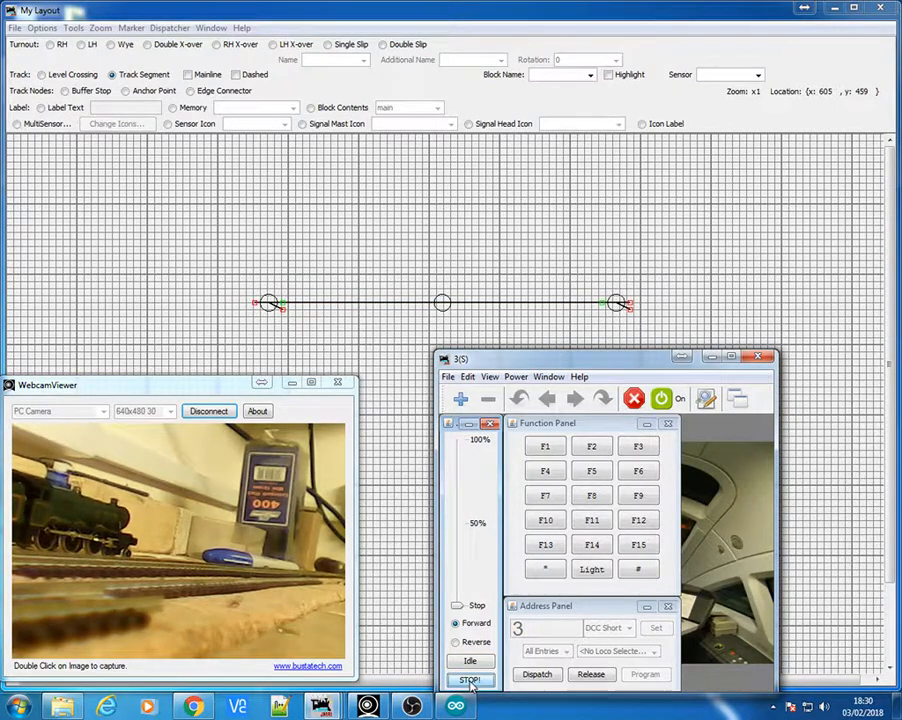
{"action": "left_click", "coordinate": [470, 680]}
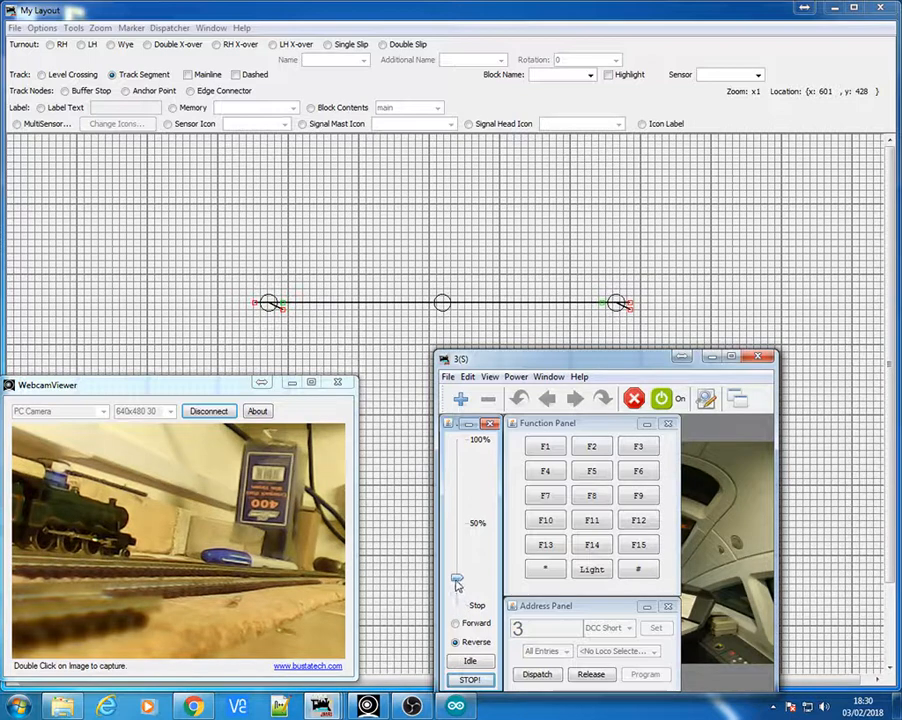
Reverse locomotive 3 back onto the sensed track and halt it, turning the segment red.
{"action": "left_click", "coordinate": [470, 680]}
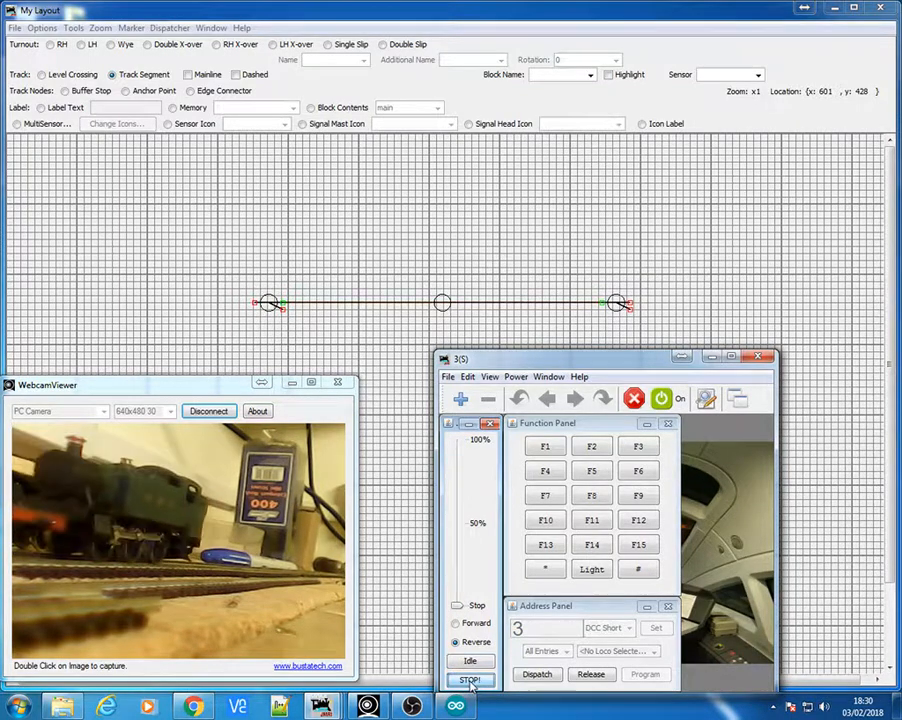
{"action": "left_click", "coordinate": [470, 680]}
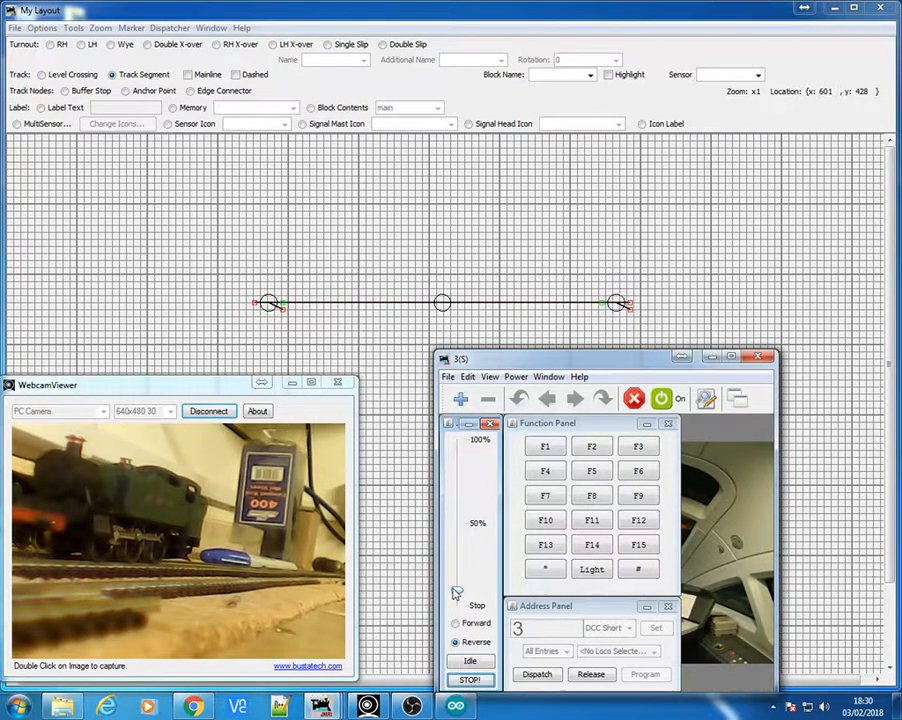
{"action": "left_click", "coordinate": [456, 640]}
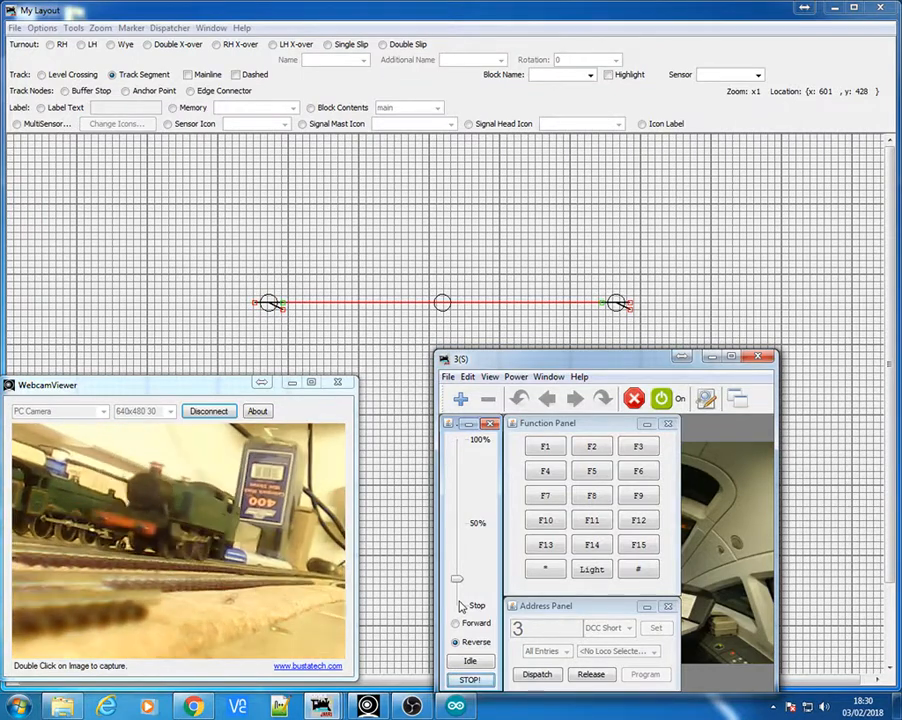
{"action": "left_click", "coordinate": [470, 680]}
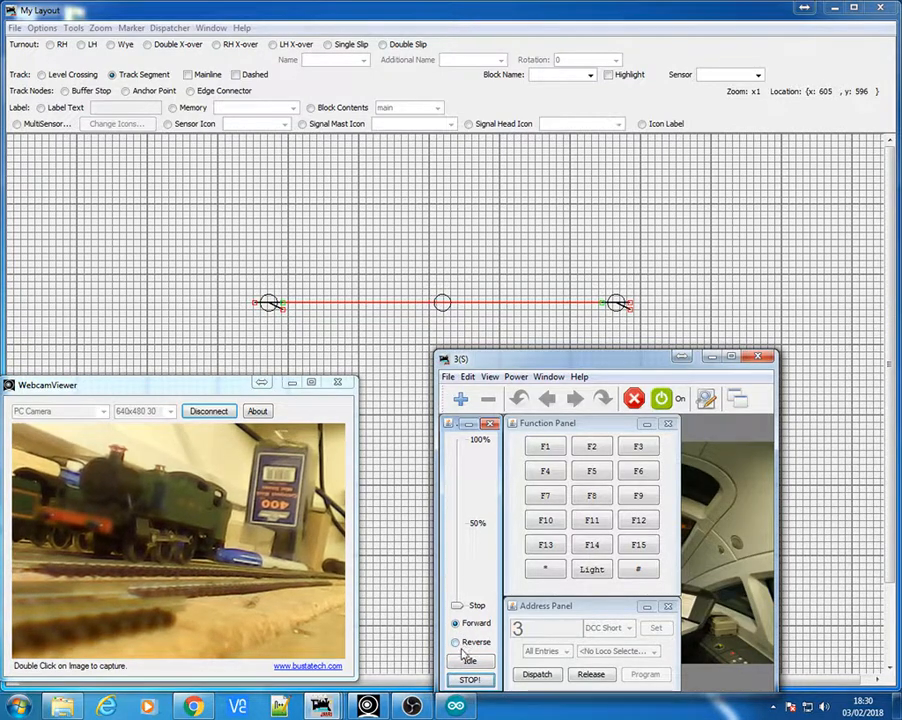
Switch locomotive 3 to reverse while parked over the sensor, segment staying red.
{"action": "left_click", "coordinate": [456, 660]}
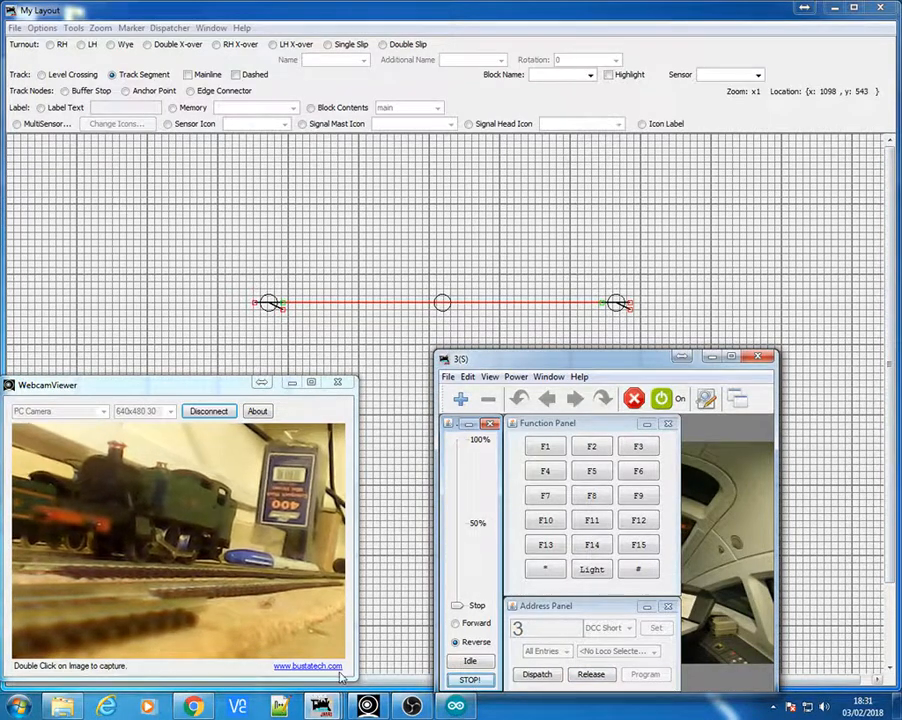
{"action": "mouse_move", "coordinate": [368, 708]}
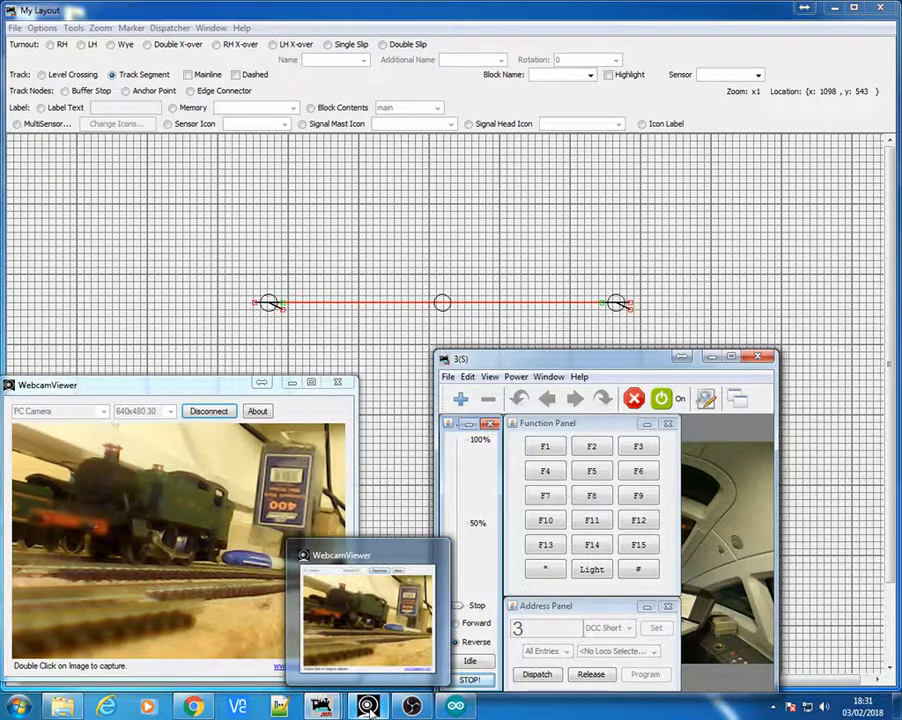